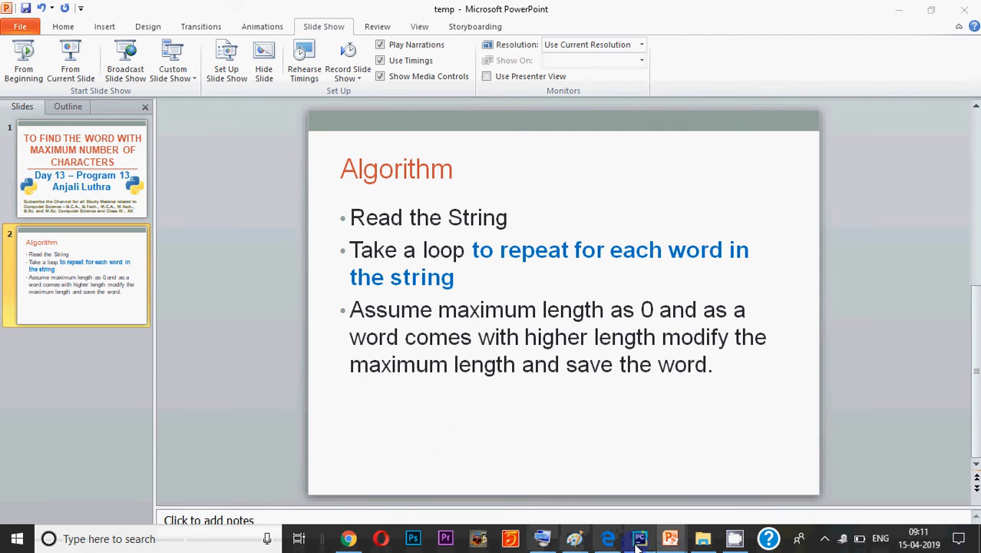
# Switch from PowerPoint to the PyCharm window showing the longest-word script.
pyautogui.click(641, 537)
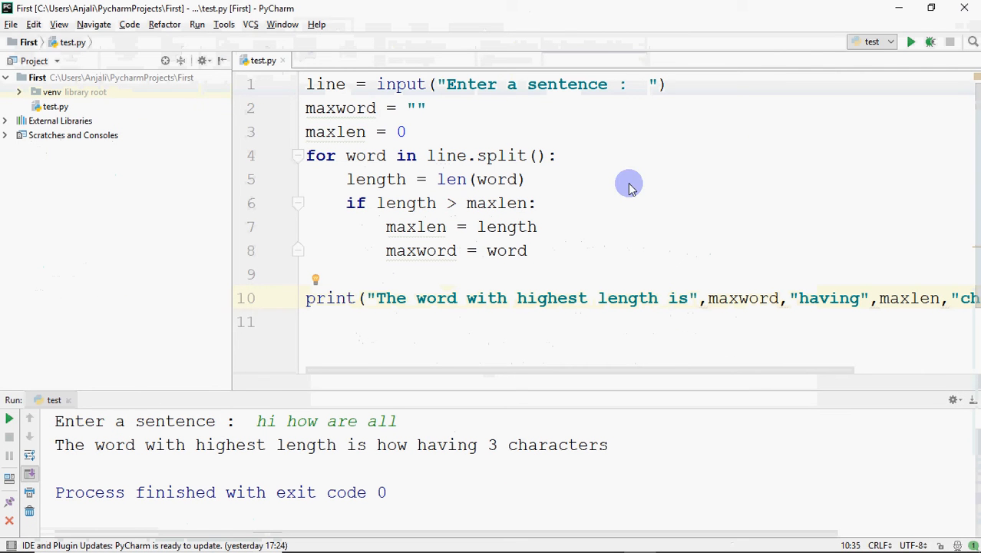
pyautogui.moveTo(568, 221)
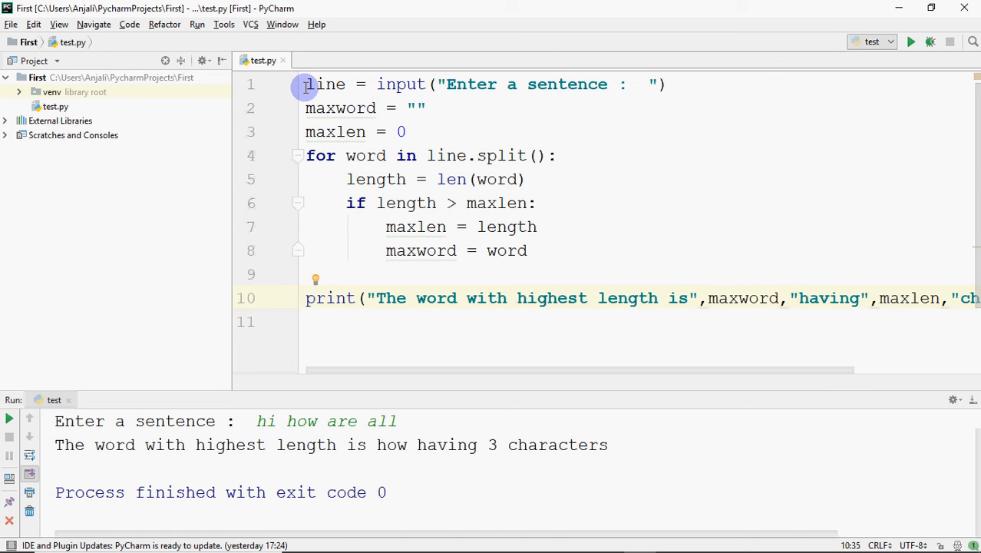
pyautogui.moveTo(576, 90)
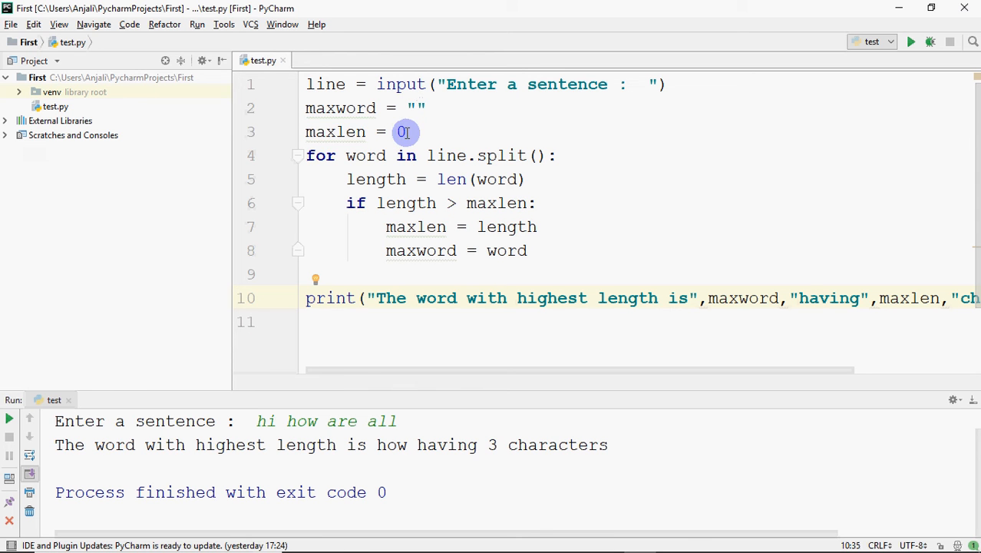
pyautogui.moveTo(355, 155)
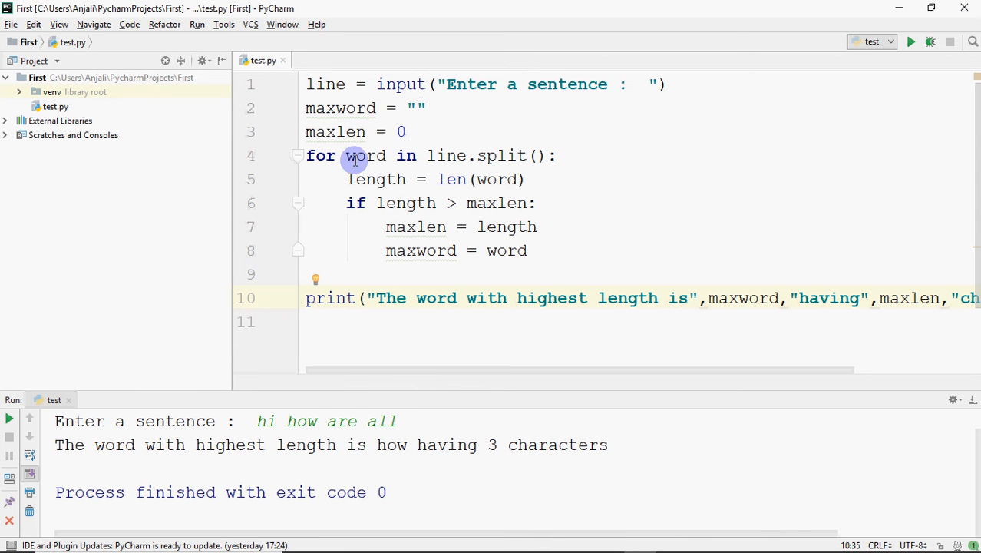
pyautogui.moveTo(462, 155)
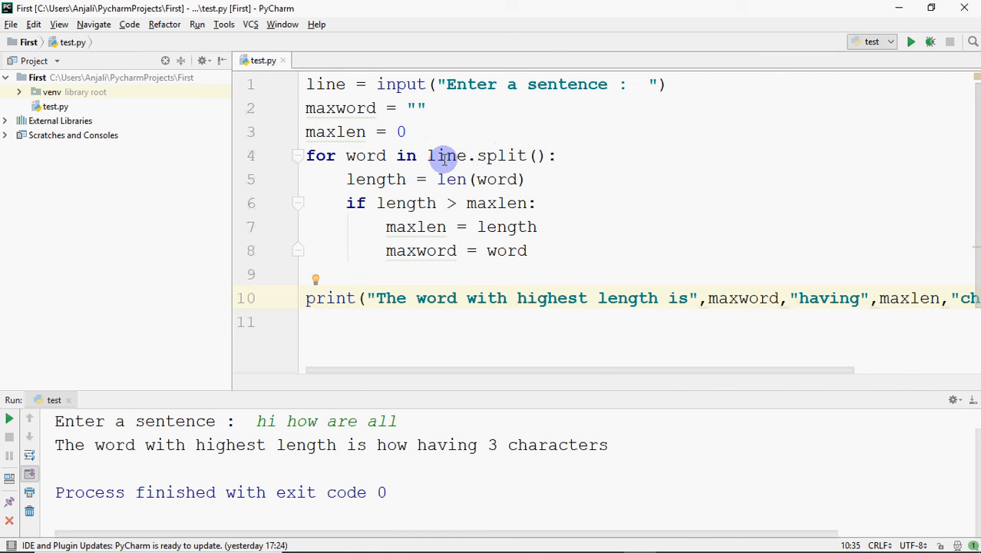
pyautogui.moveTo(492, 156)
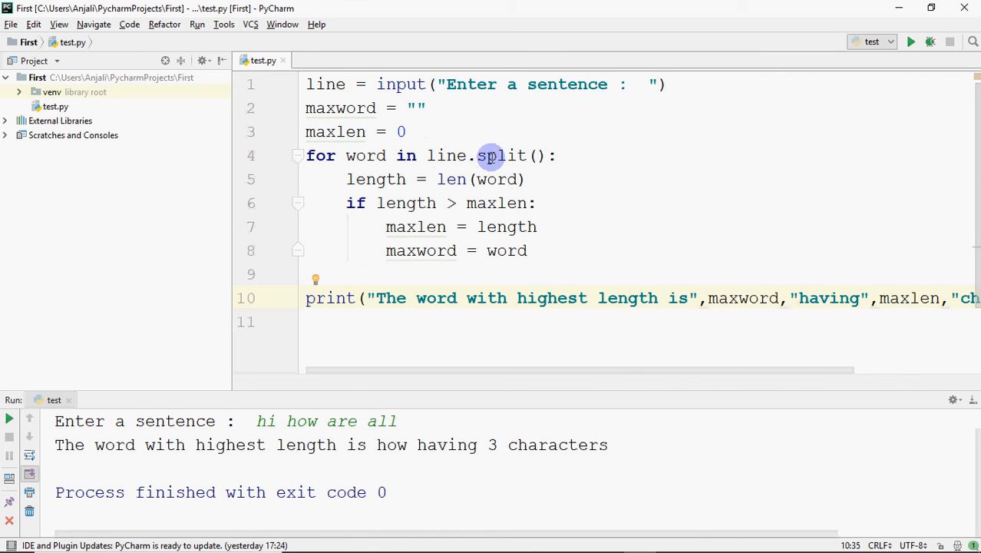
pyautogui.moveTo(622, 143)
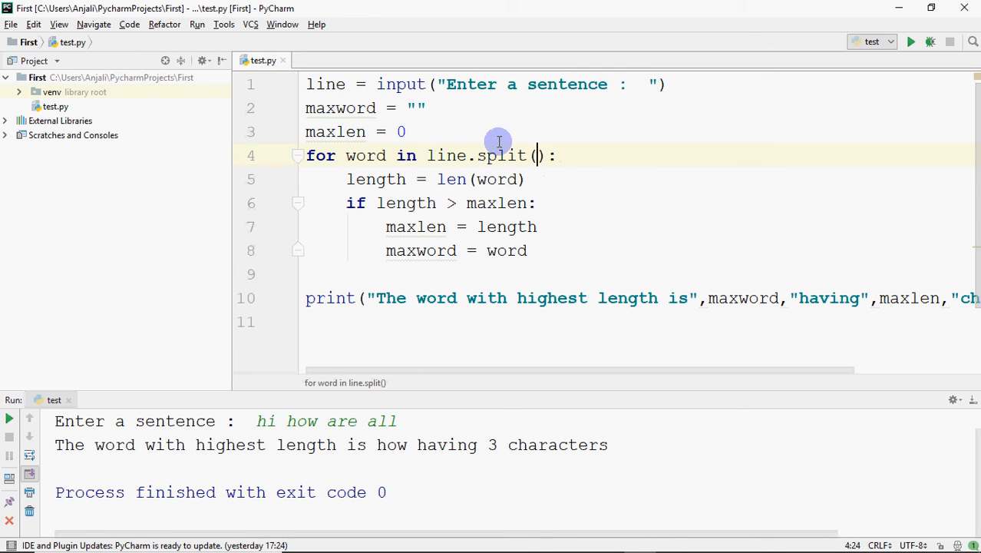
pyautogui.moveTo(578, 93)
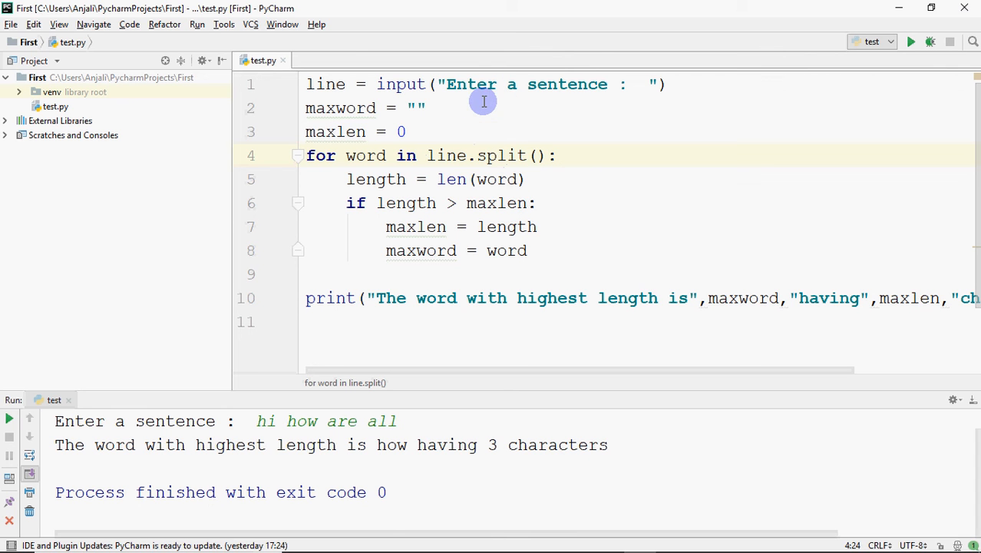
pyautogui.moveTo(595, 72)
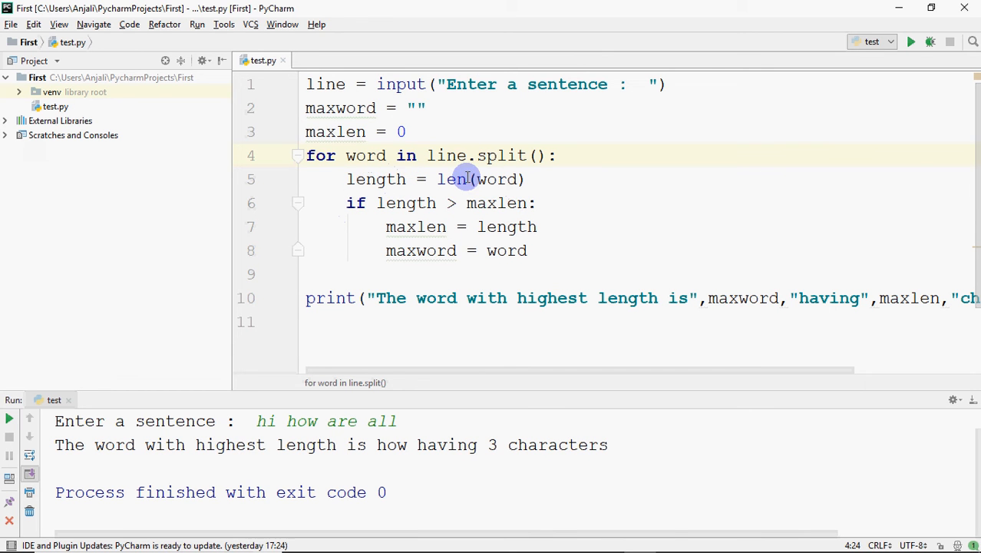
pyautogui.moveTo(414, 215)
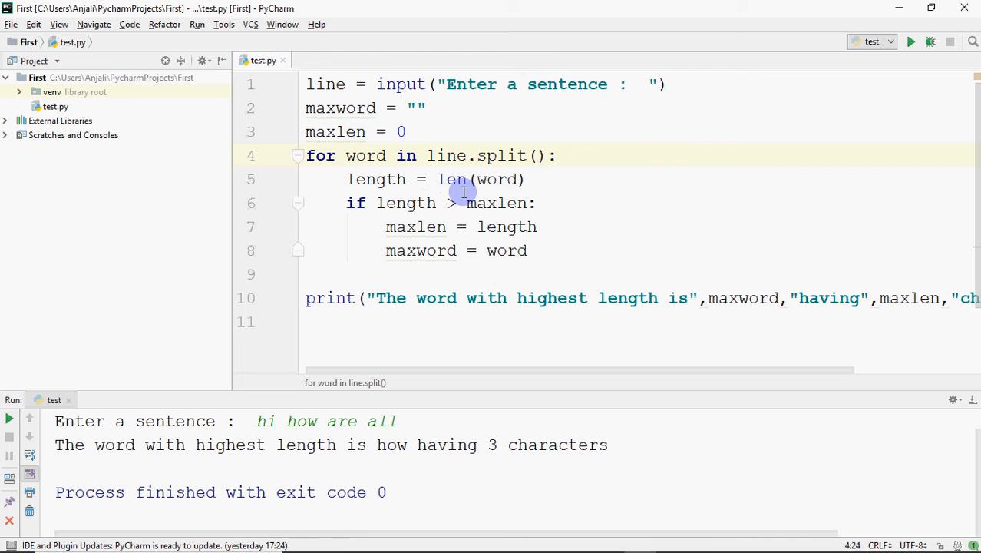
pyautogui.moveTo(502, 230)
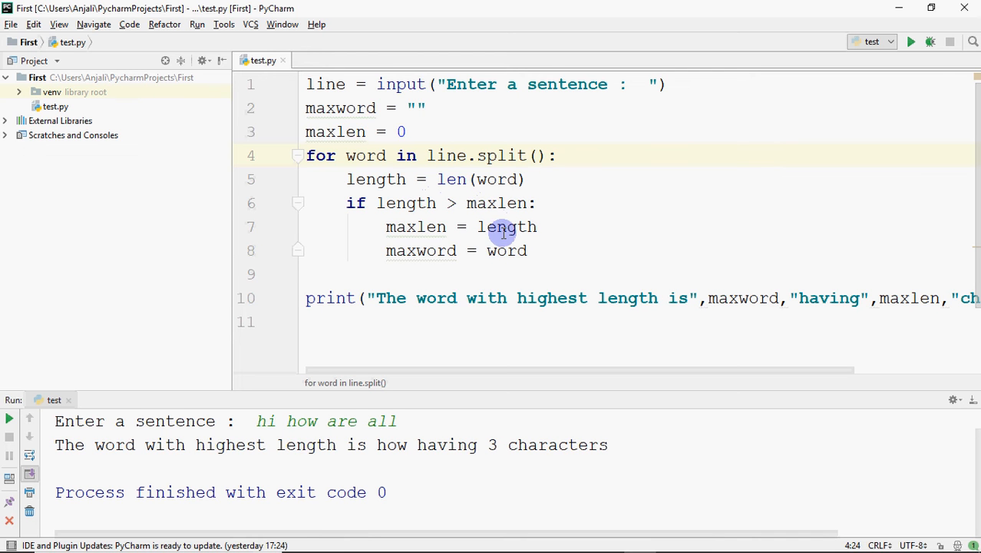
pyautogui.moveTo(400, 228)
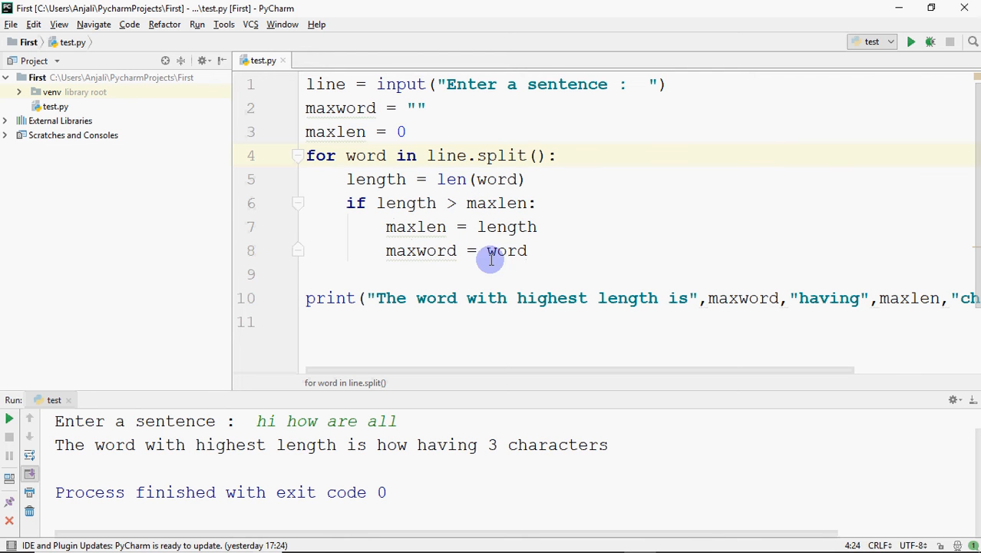
pyautogui.moveTo(400, 259)
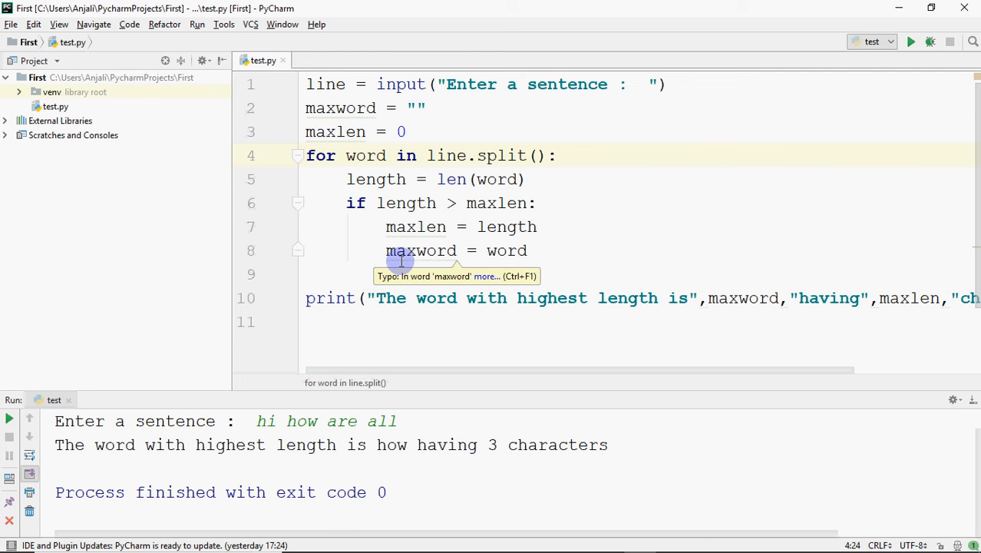
pyautogui.moveTo(618, 257)
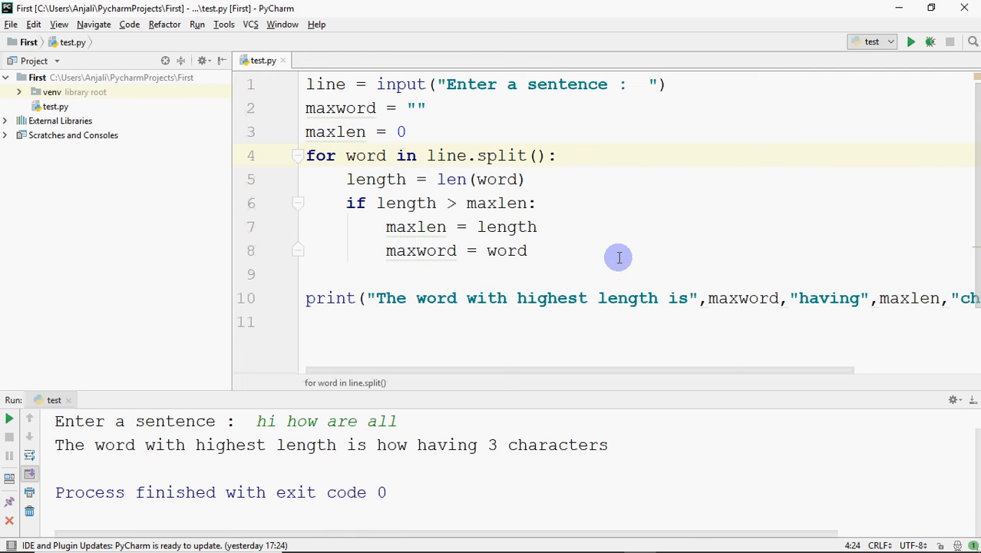
pyautogui.moveTo(391, 265)
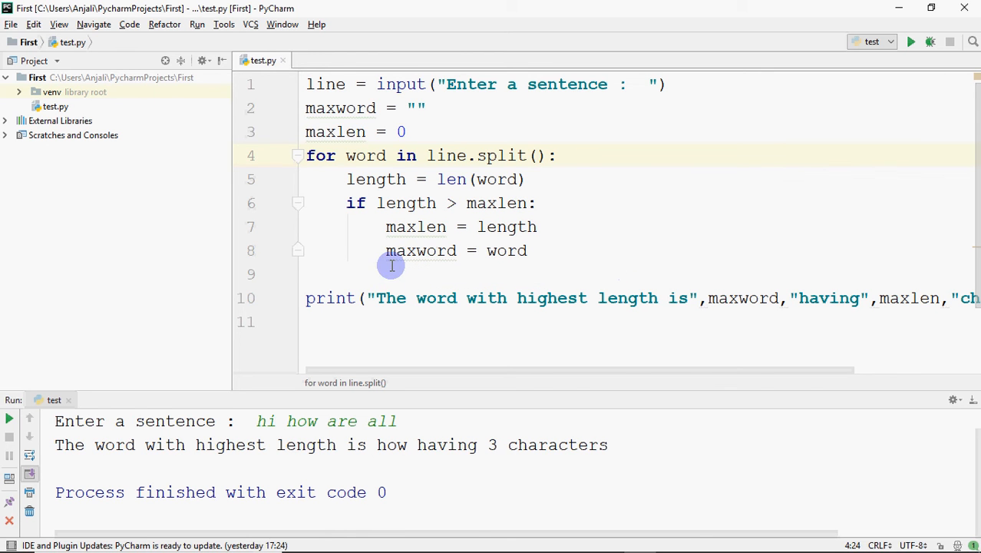
pyautogui.moveTo(412, 188)
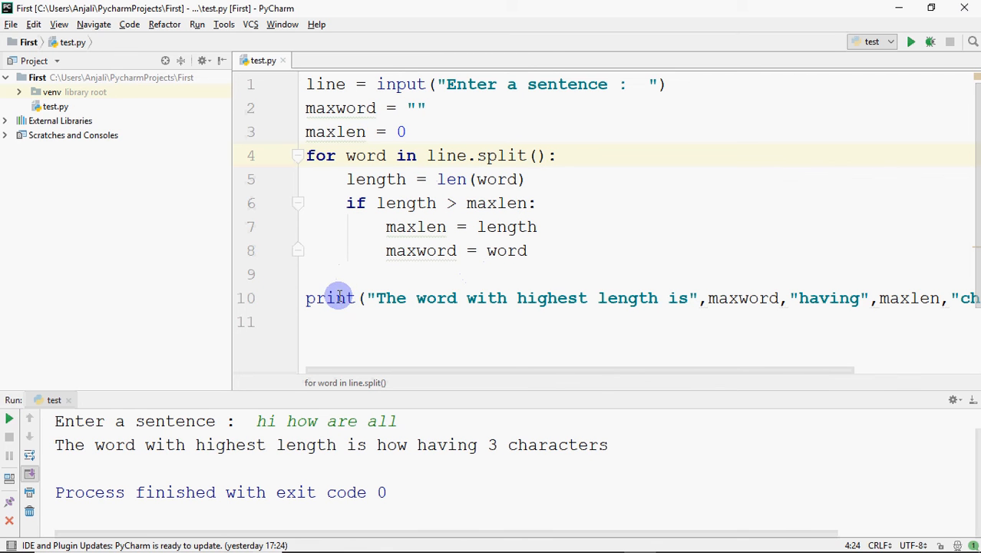
pyautogui.moveTo(616, 297)
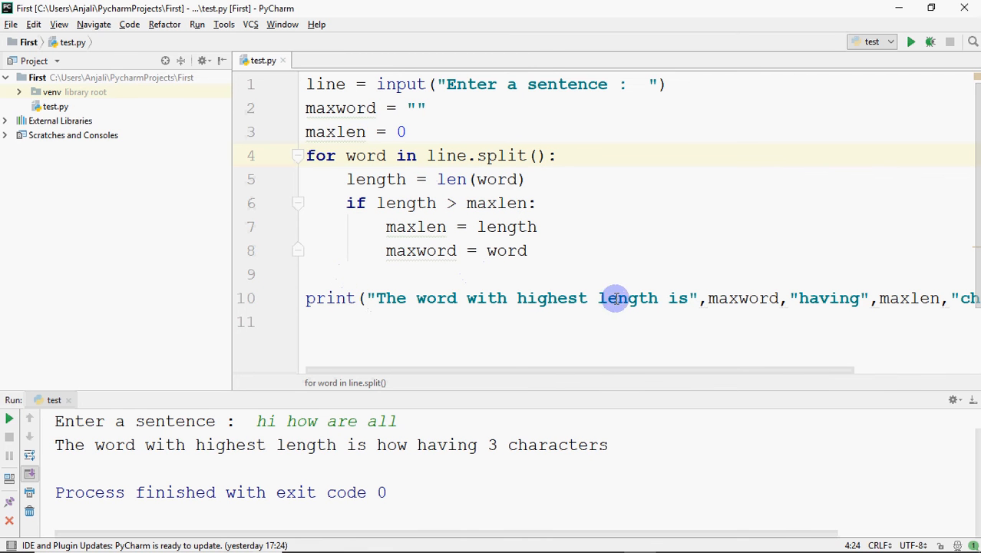
pyautogui.moveTo(809, 299)
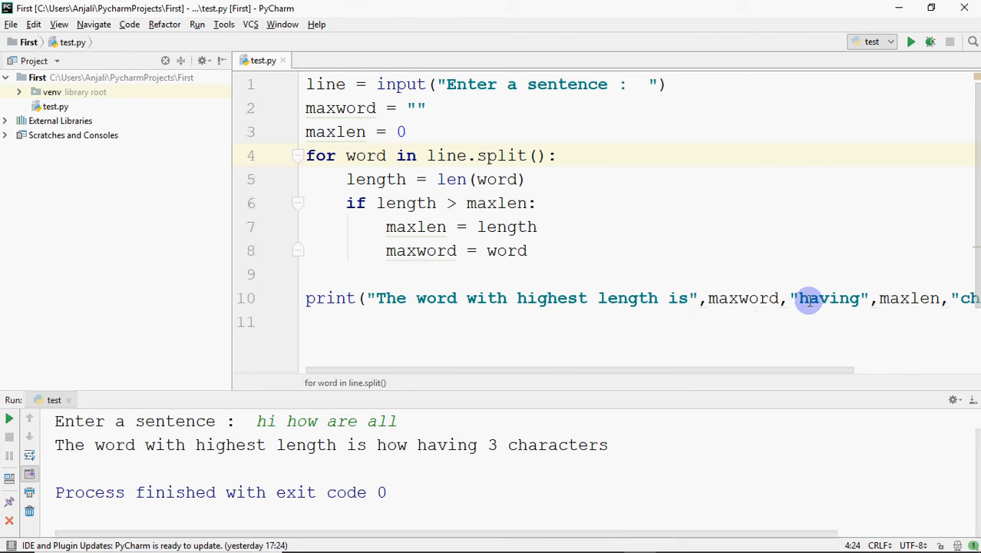
pyautogui.moveTo(936, 300)
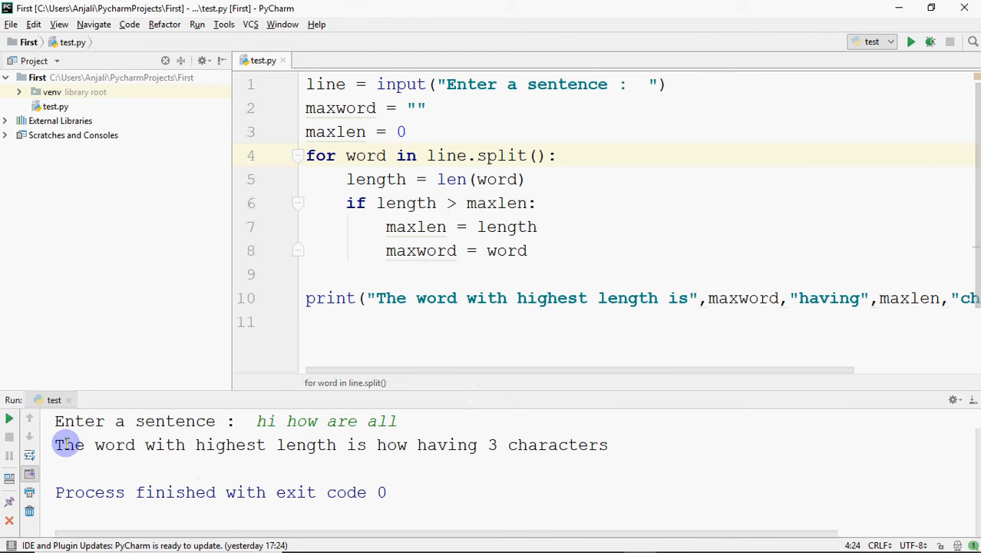
pyautogui.moveTo(346, 459)
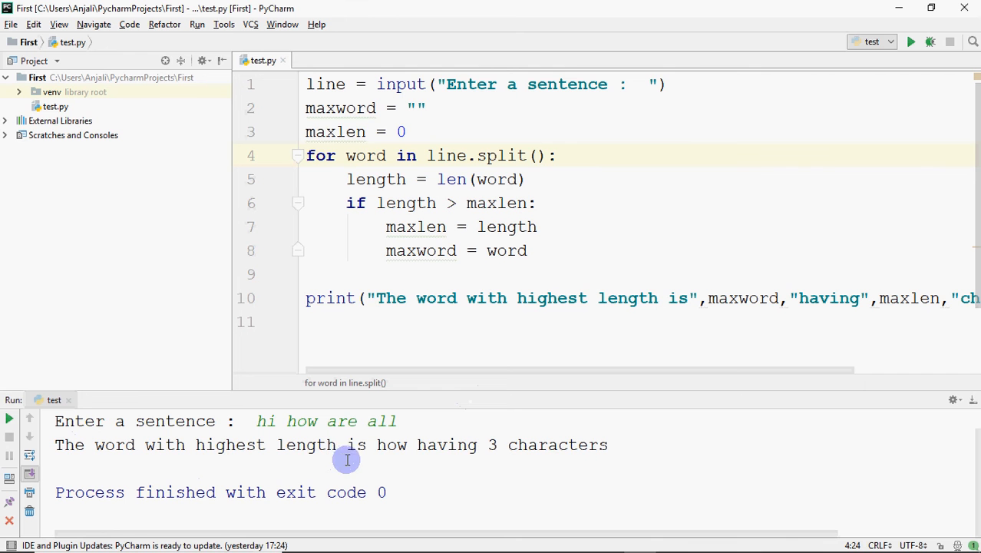
pyautogui.moveTo(537, 436)
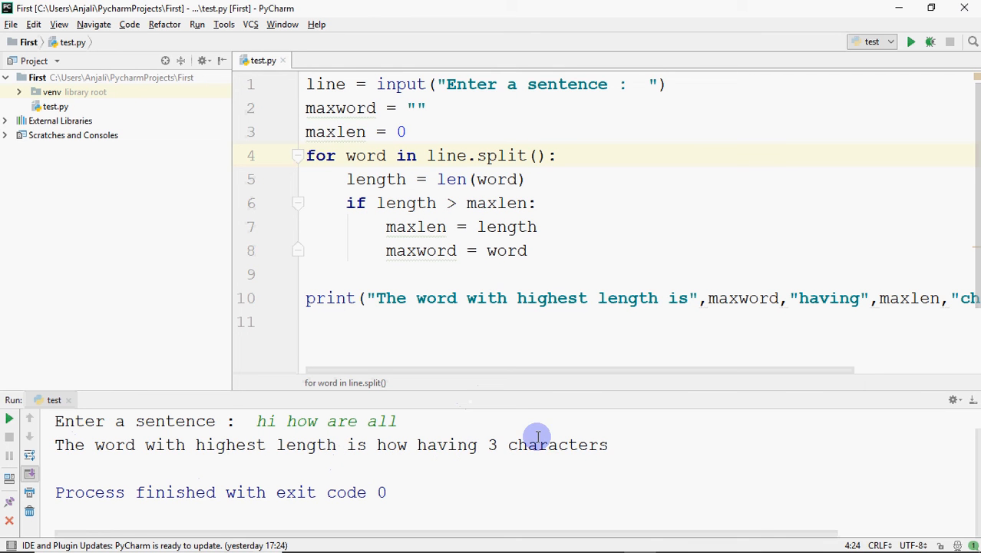
pyautogui.moveTo(895, 77)
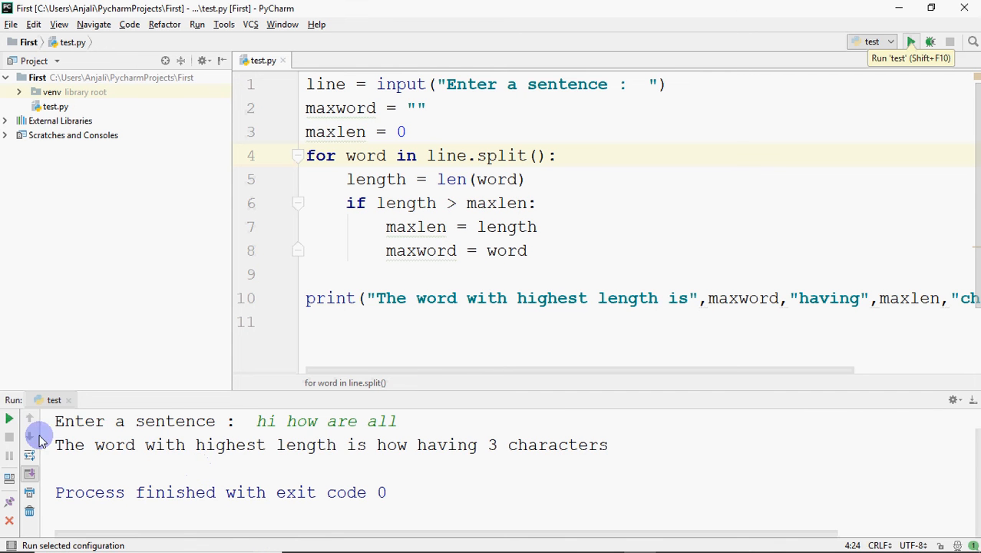
# Rerun the script and type 'hello how are you' at the sentence prompt.
pyautogui.click(911, 41)
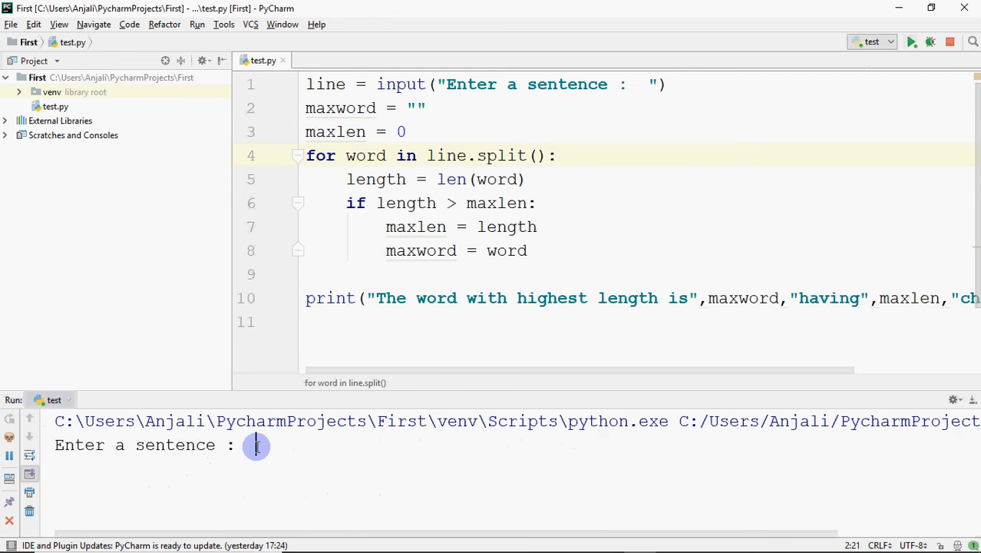
pyautogui.write('hello how are')
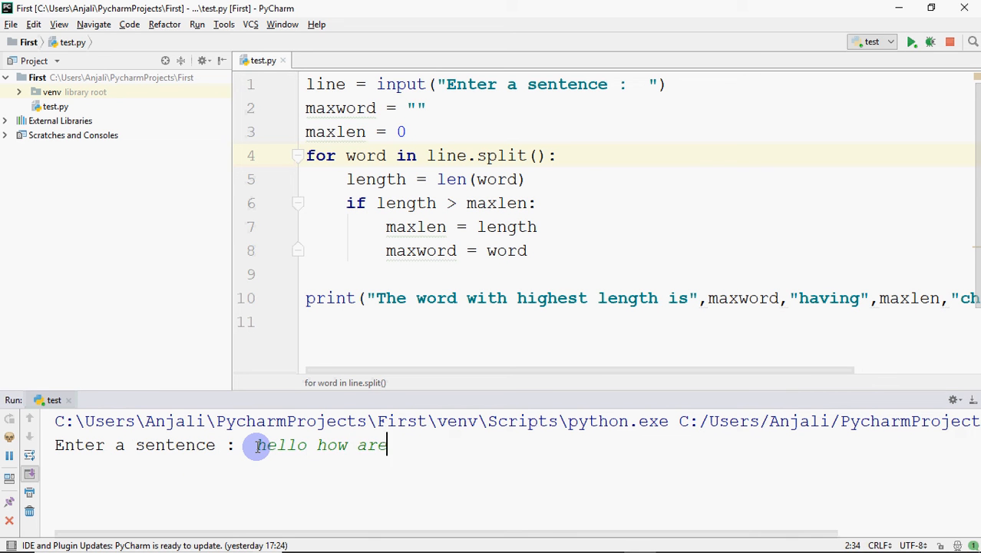
pyautogui.write('you')
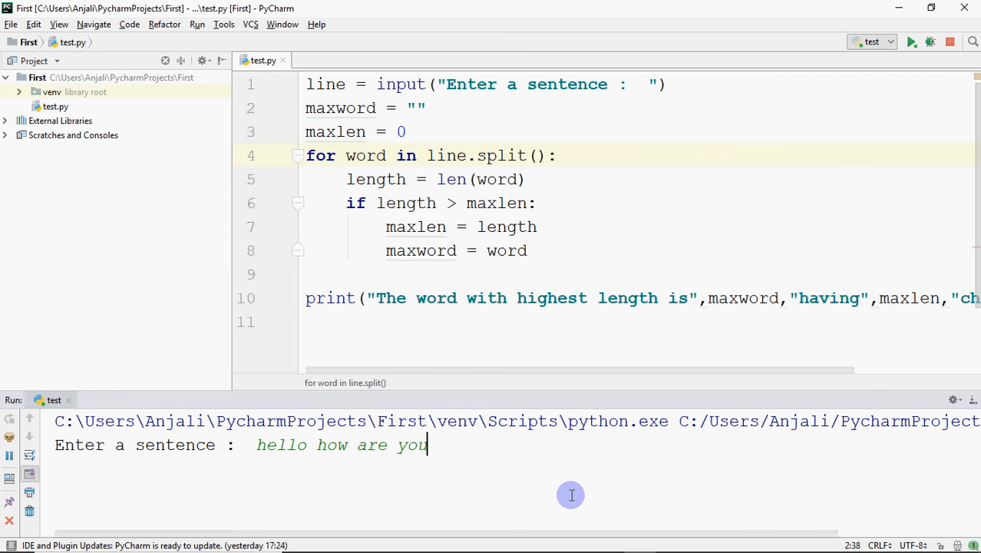
pyautogui.moveTo(564, 478)
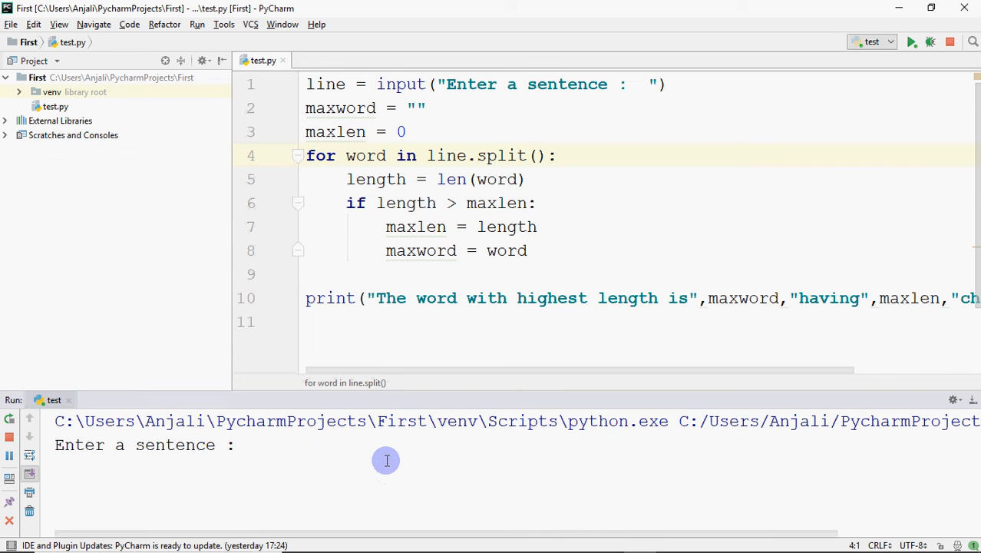
# Enter 'My name is Anjali.' at the prompt, getting Anjali. with 7 characters.
pyautogui.click(386, 461)
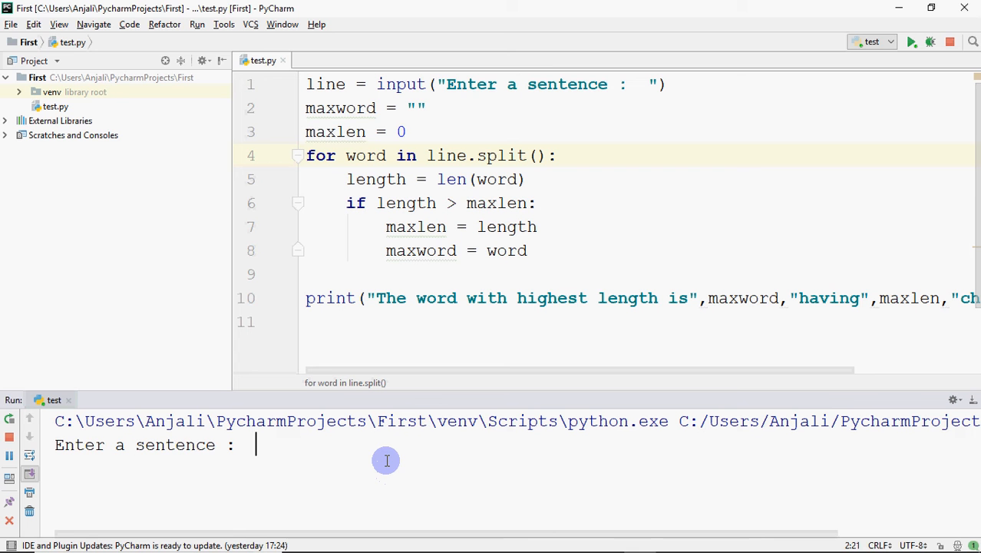
pyautogui.write('i')
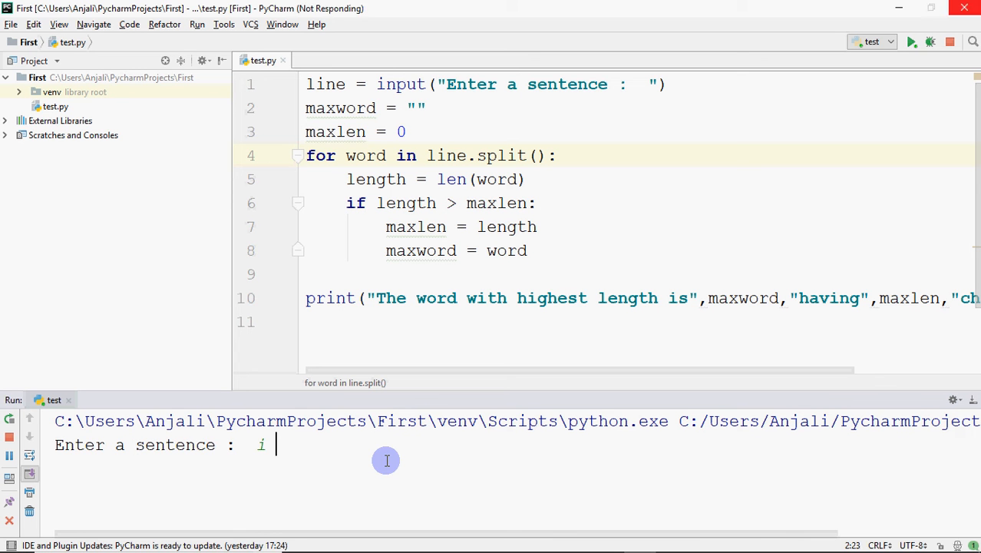
pyautogui.moveTo(265, 474)
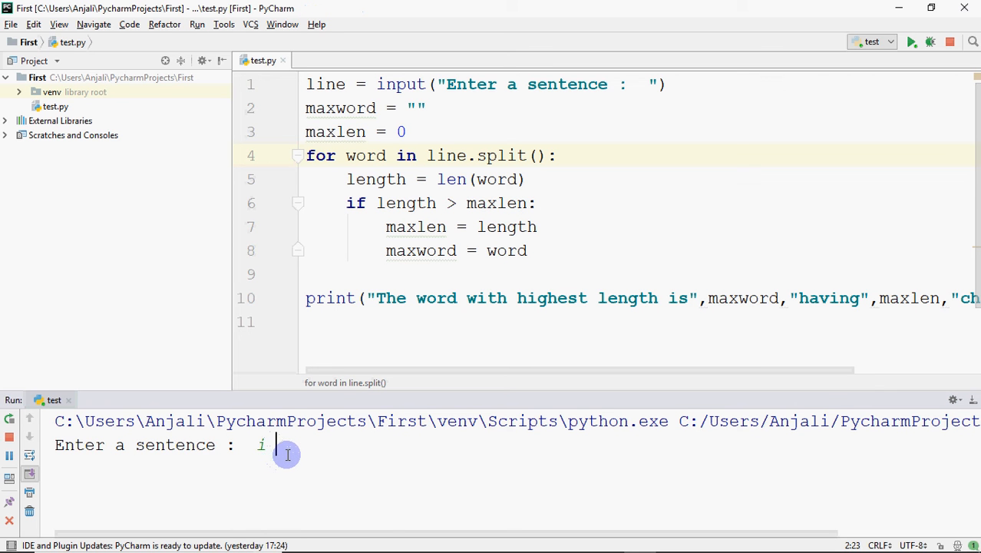
pyautogui.press('Backspace')
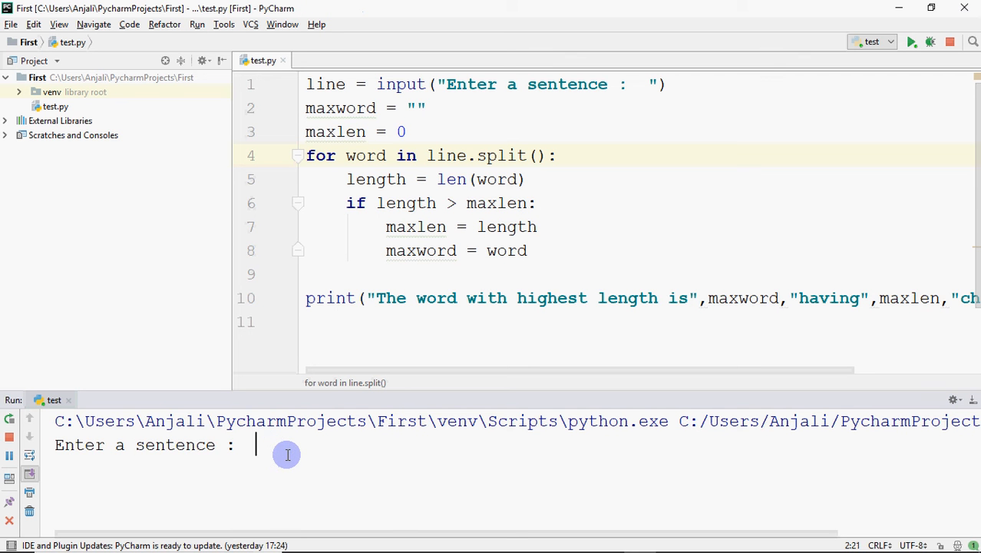
pyautogui.write('My name i')
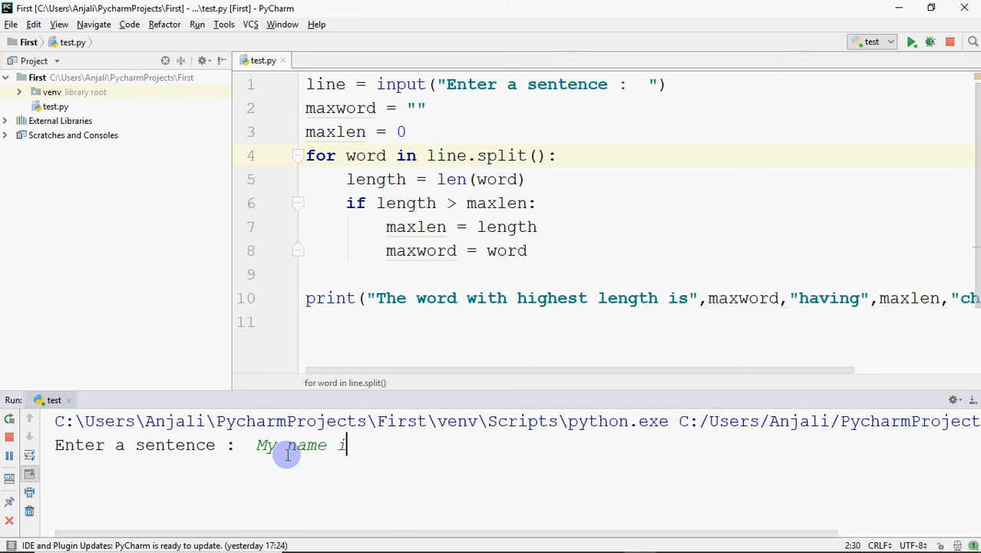
pyautogui.write('s Anjal')
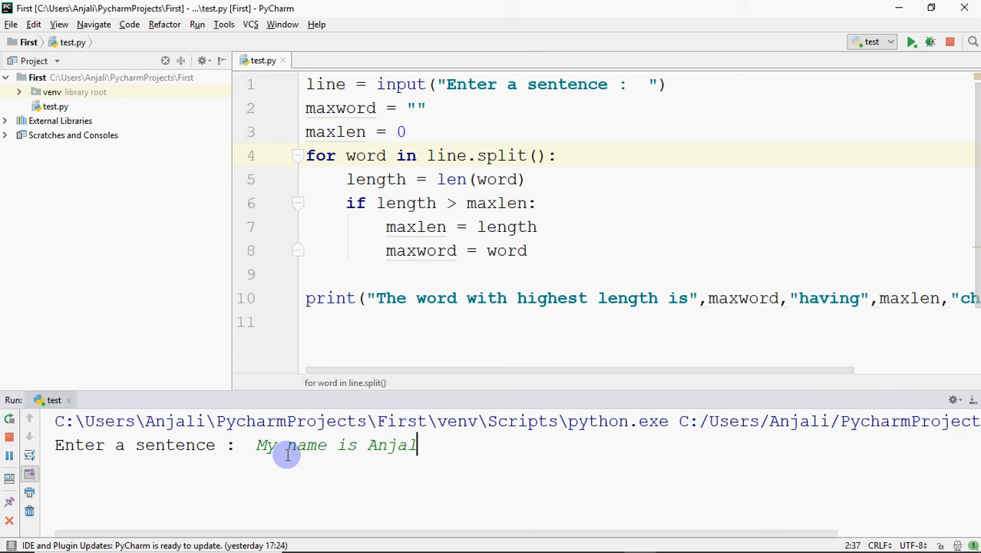
pyautogui.write('.')
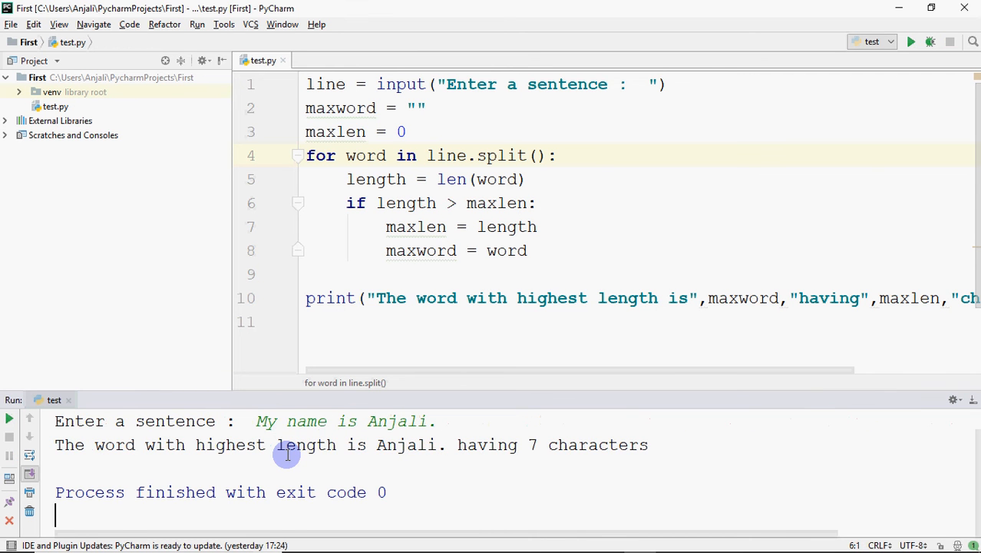
pyautogui.moveTo(391, 445)
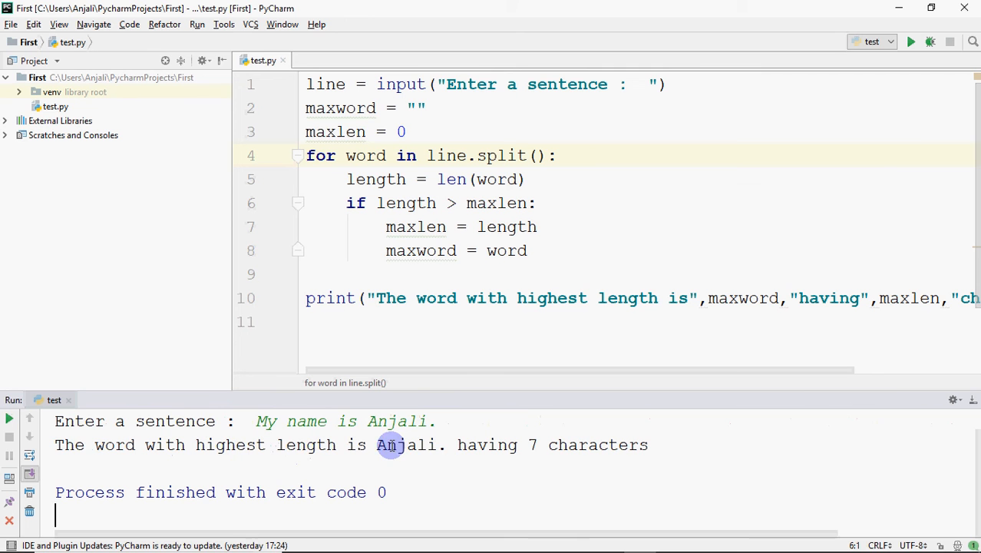
pyautogui.moveTo(426, 421)
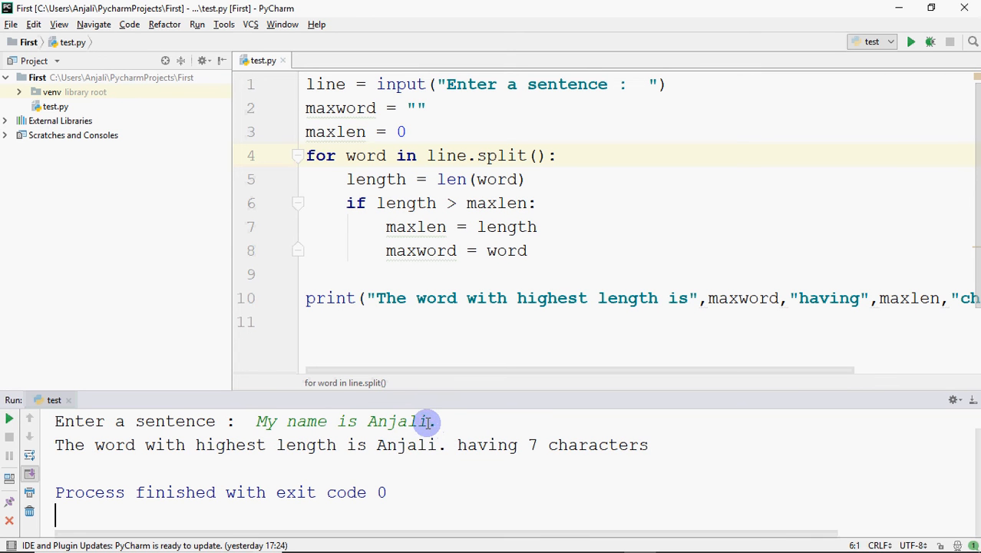
pyautogui.moveTo(413, 453)
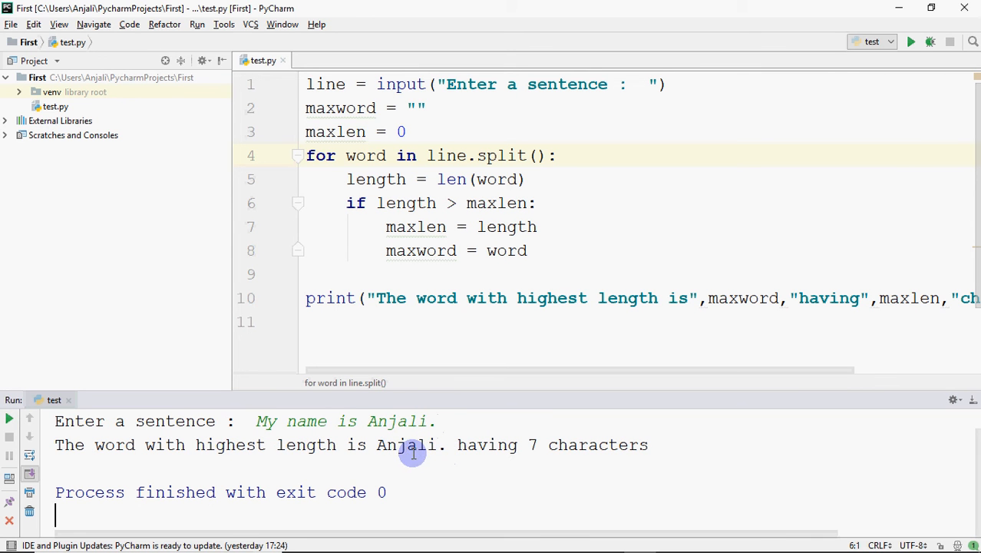
pyautogui.moveTo(660, 452)
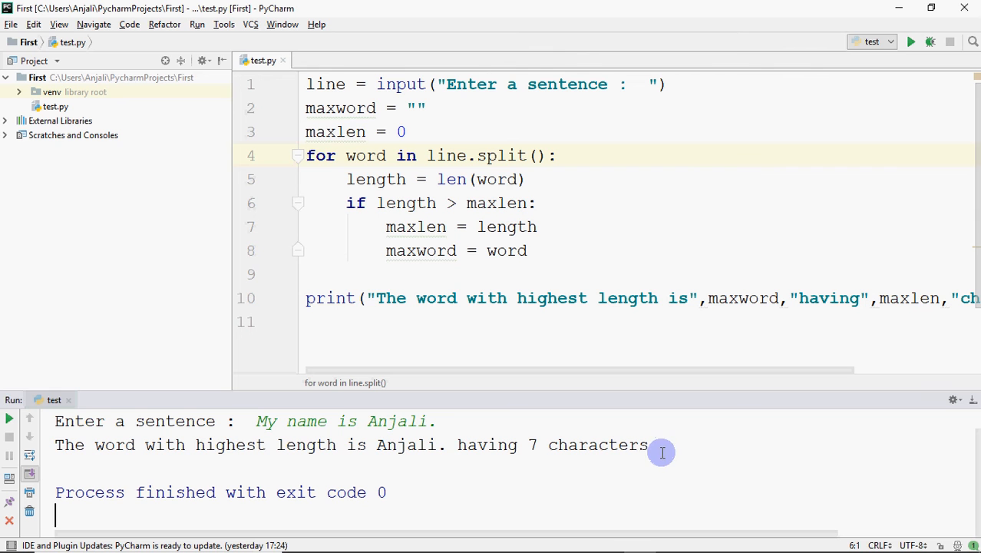
pyautogui.moveTo(552, 280)
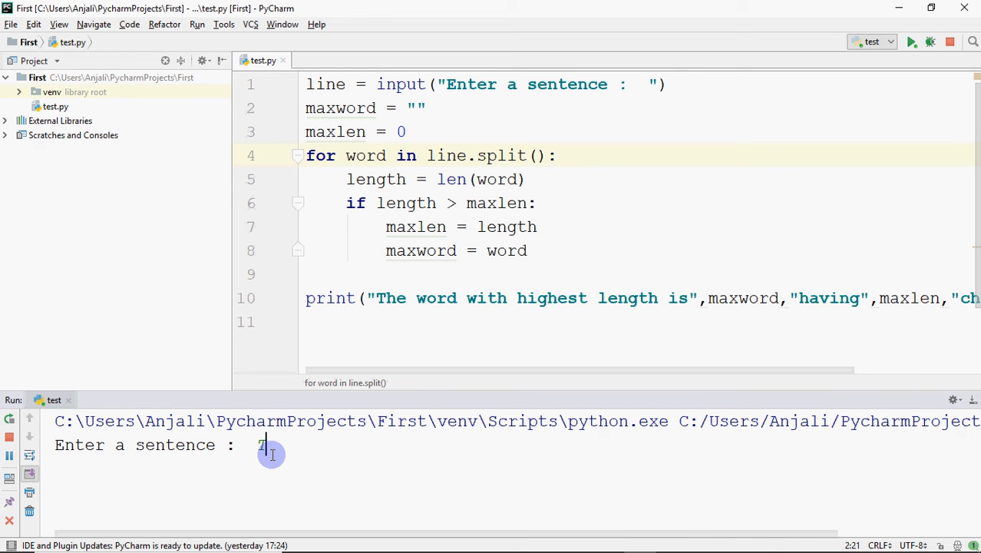
# Enter 'abc maximum defgh' at the prompt, getting maximum with 7 characters.
pyautogui.write('This is')
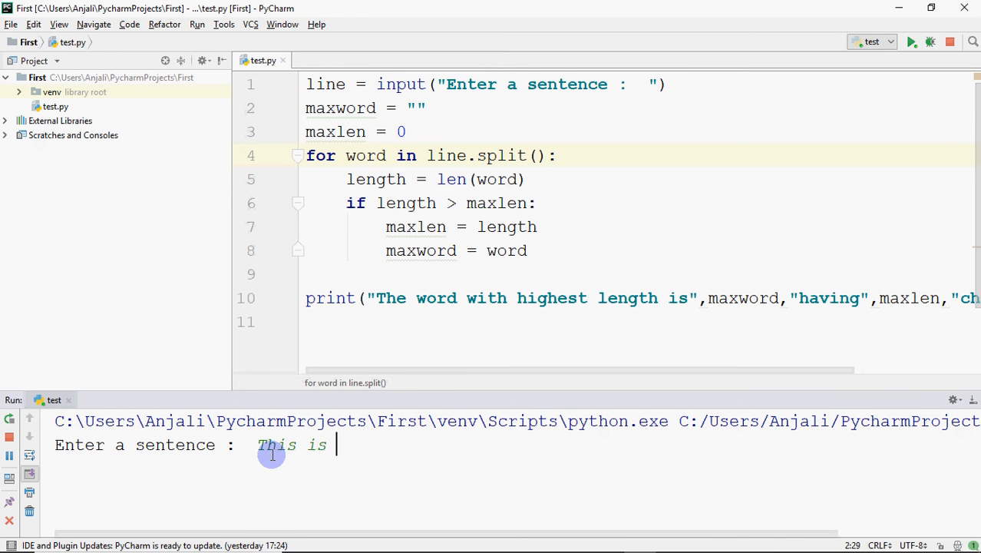
pyautogui.write('my countr')
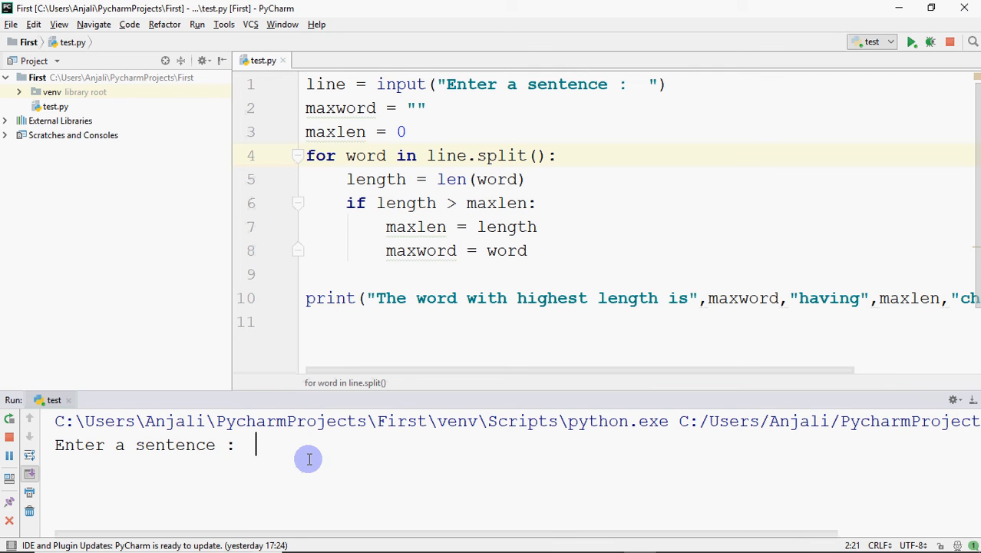
pyautogui.write('abc ma')
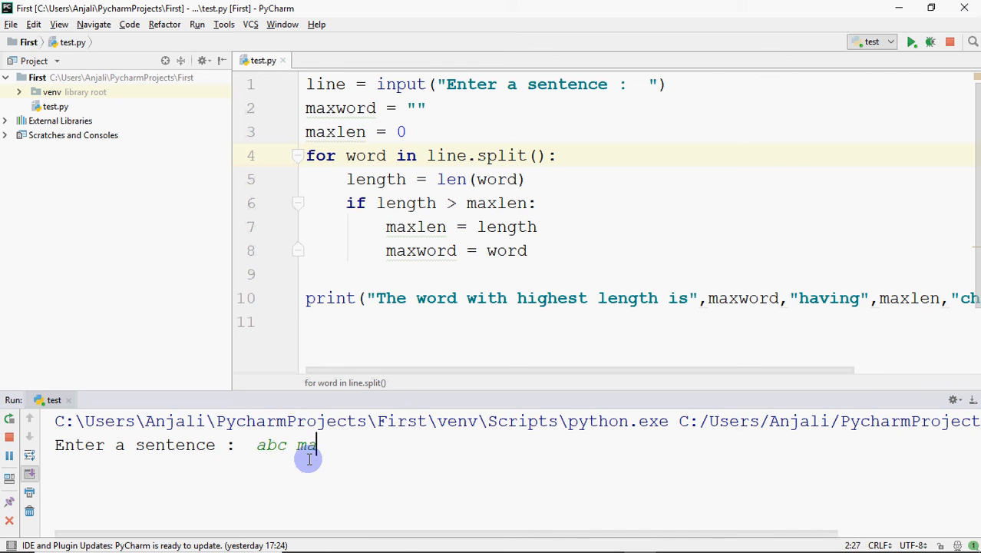
pyautogui.write('ximum defgh')
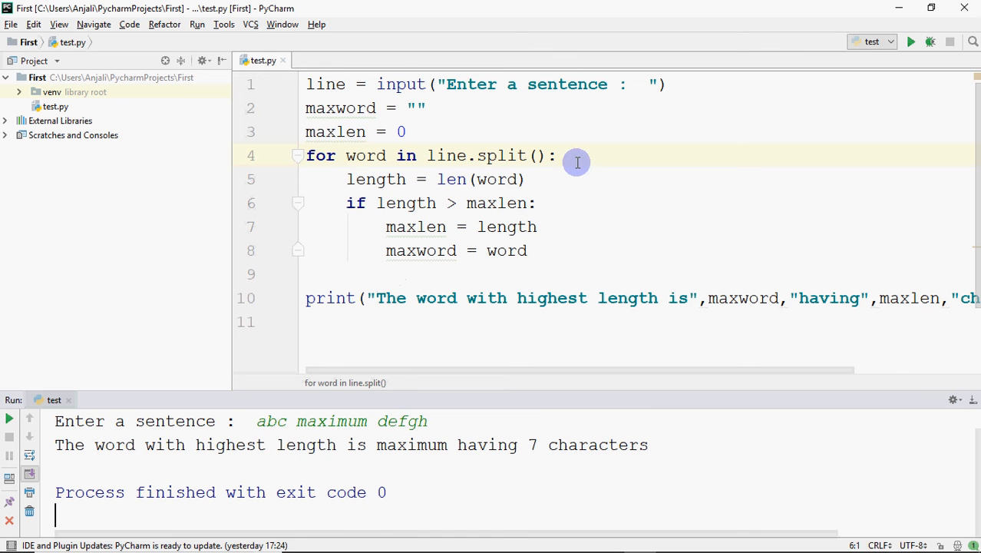
pyautogui.moveTo(553, 162)
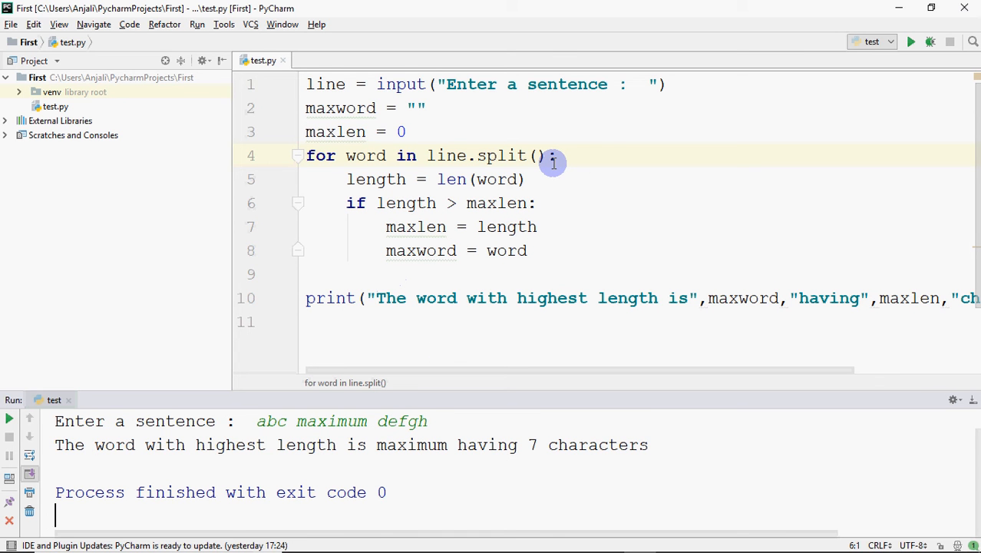